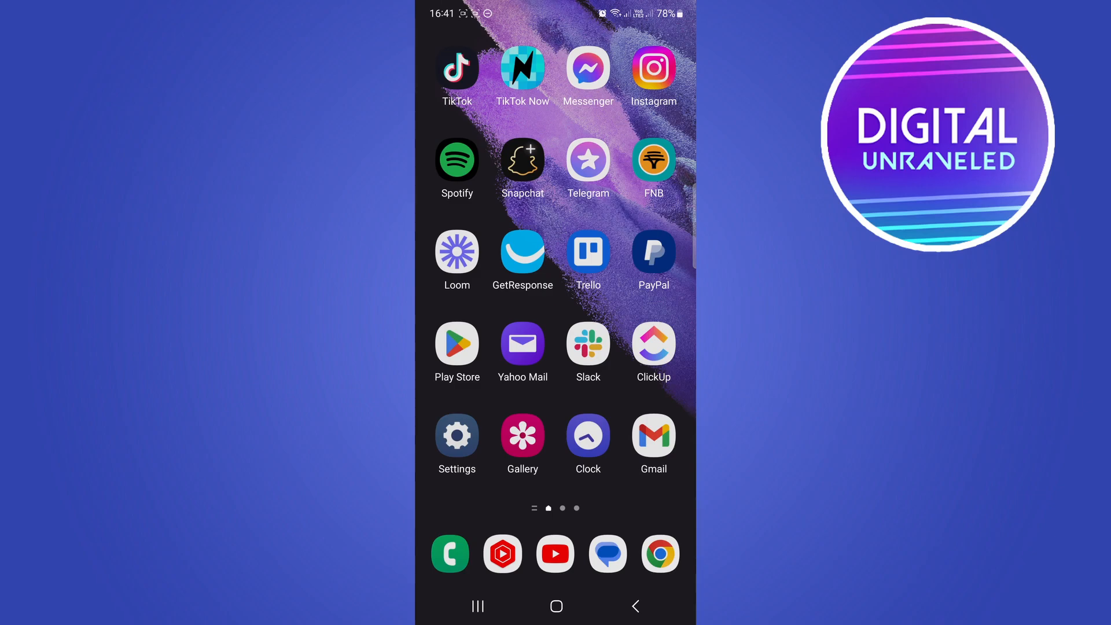
- Launch the Google Play Store from the Android home screen
left_click(457, 343)
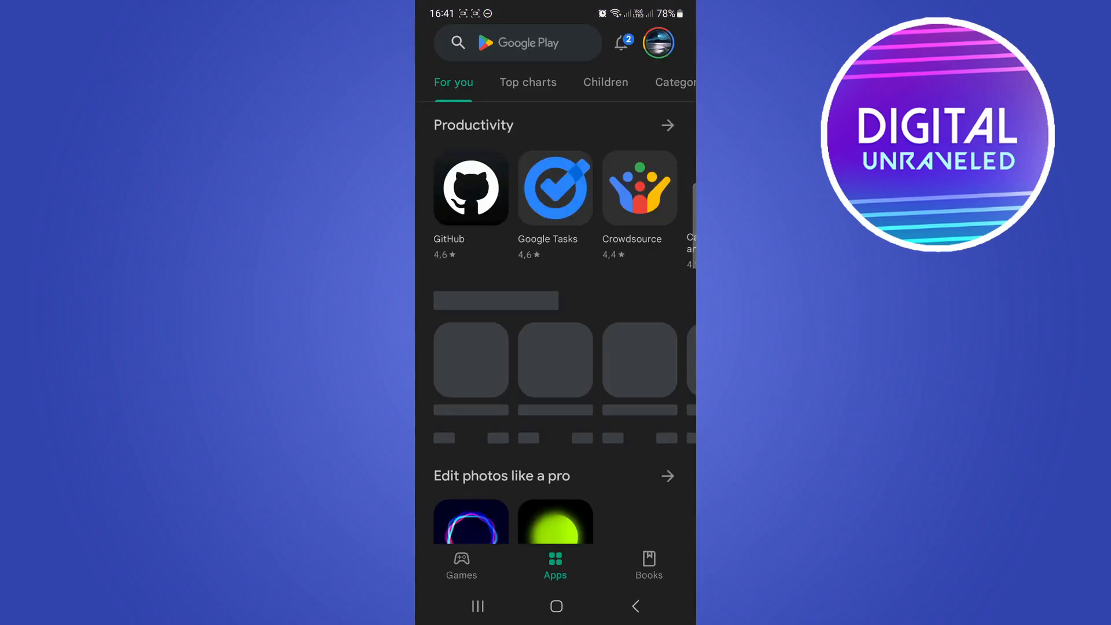
- Search the Play Store for 'threads' and open the Threads, an Instagram app listing
left_click(518, 43)
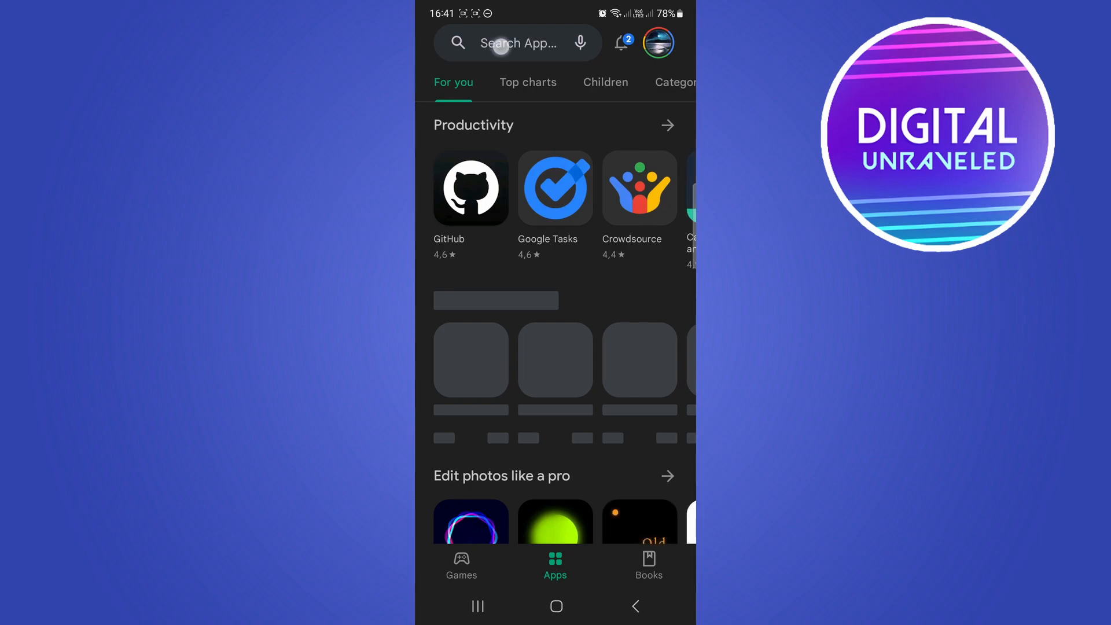
left_click(517, 43)
type("threads")
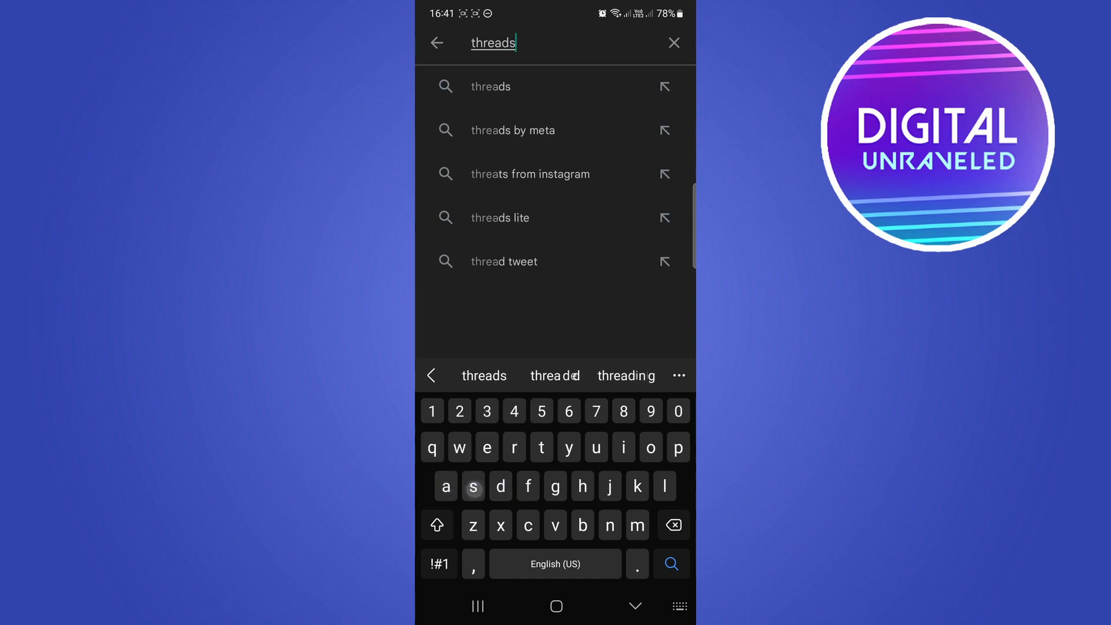
left_click(670, 564)
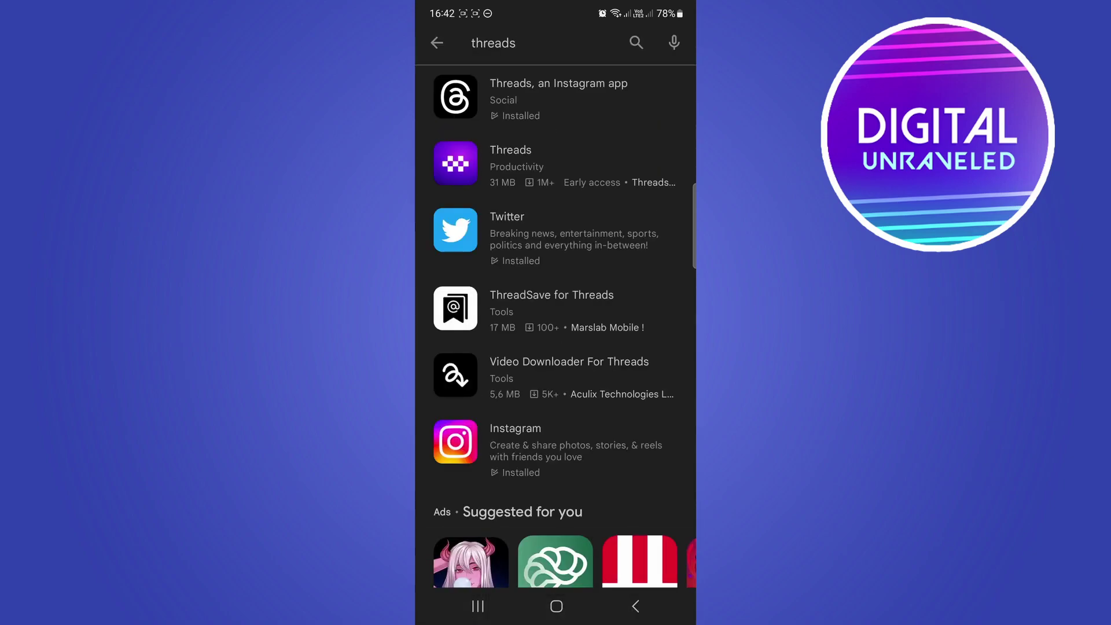
left_click(557, 100)
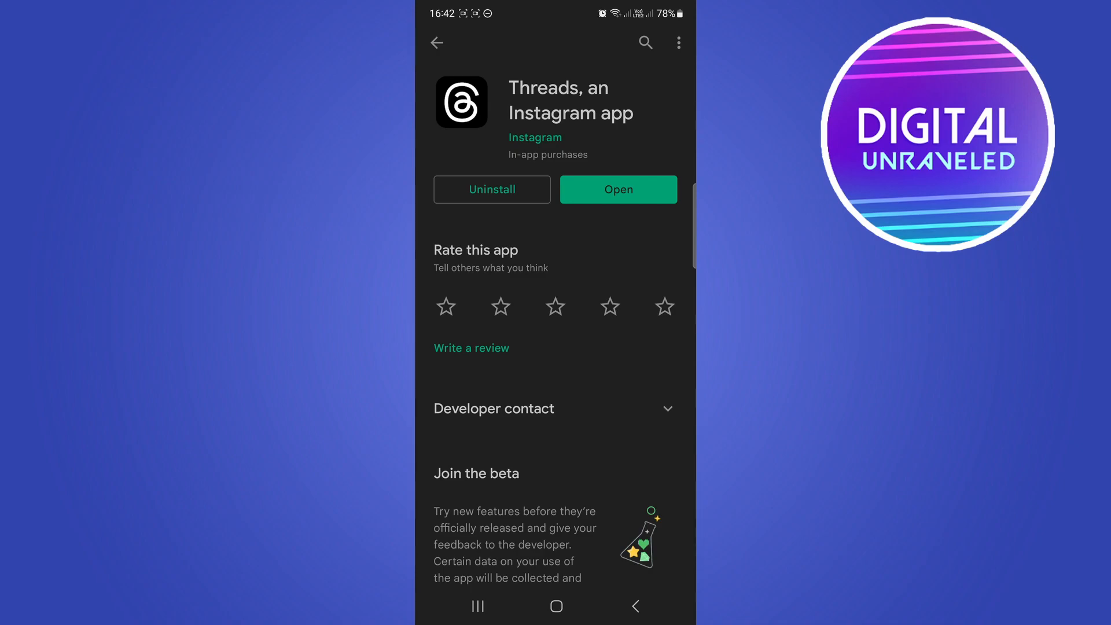
- Launch Threads, briefly check the Instagram profile, and return to the Threads log-in screen
left_click(617, 189)
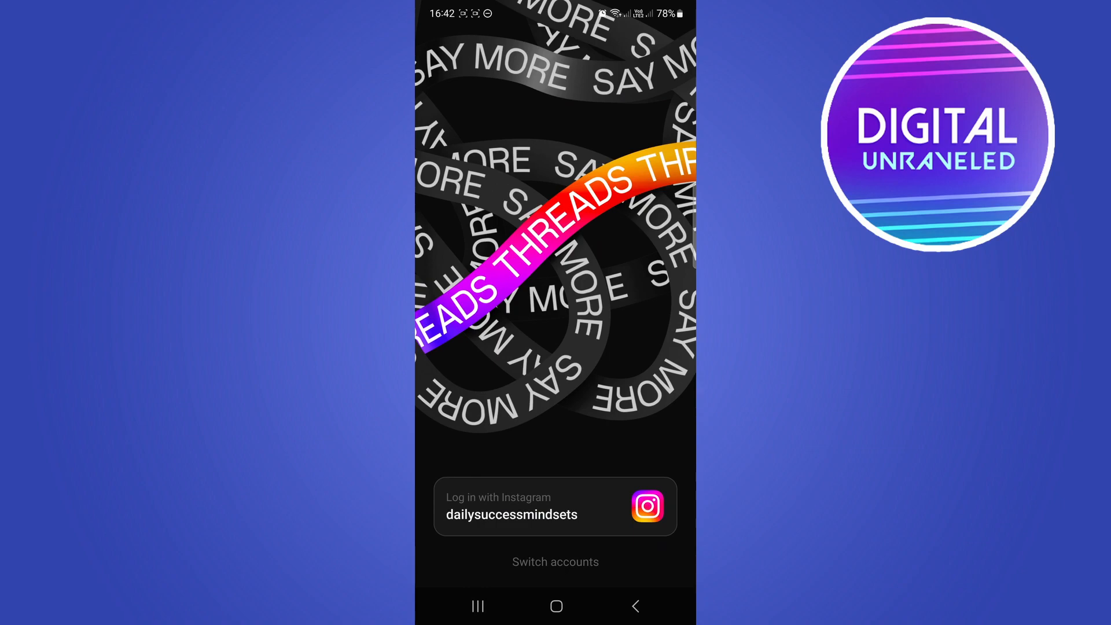
left_click(556, 605)
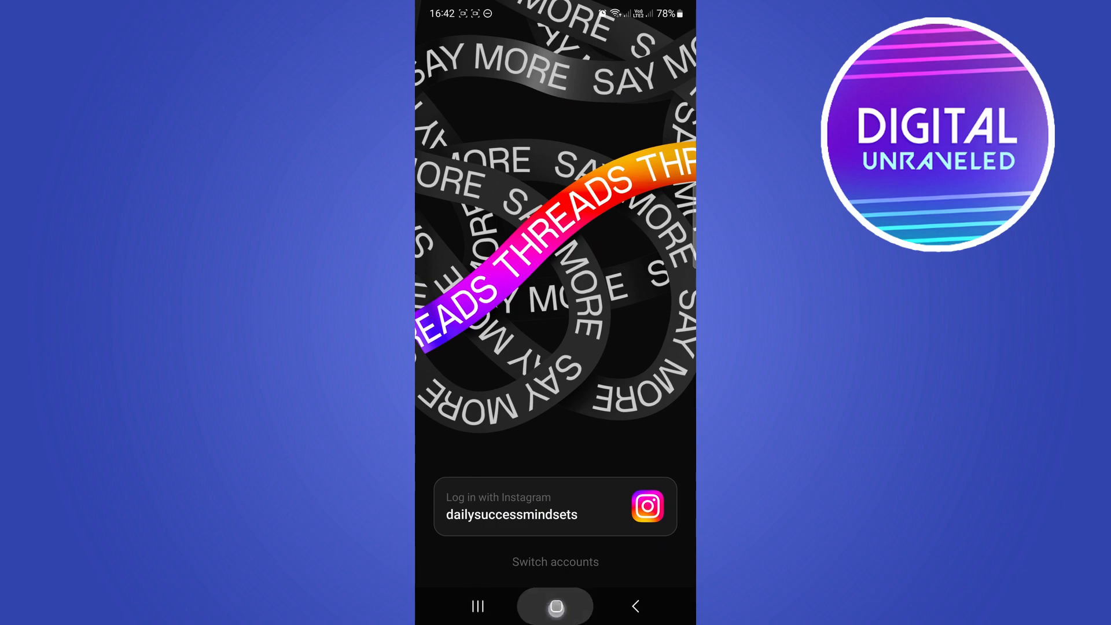
left_click(555, 506)
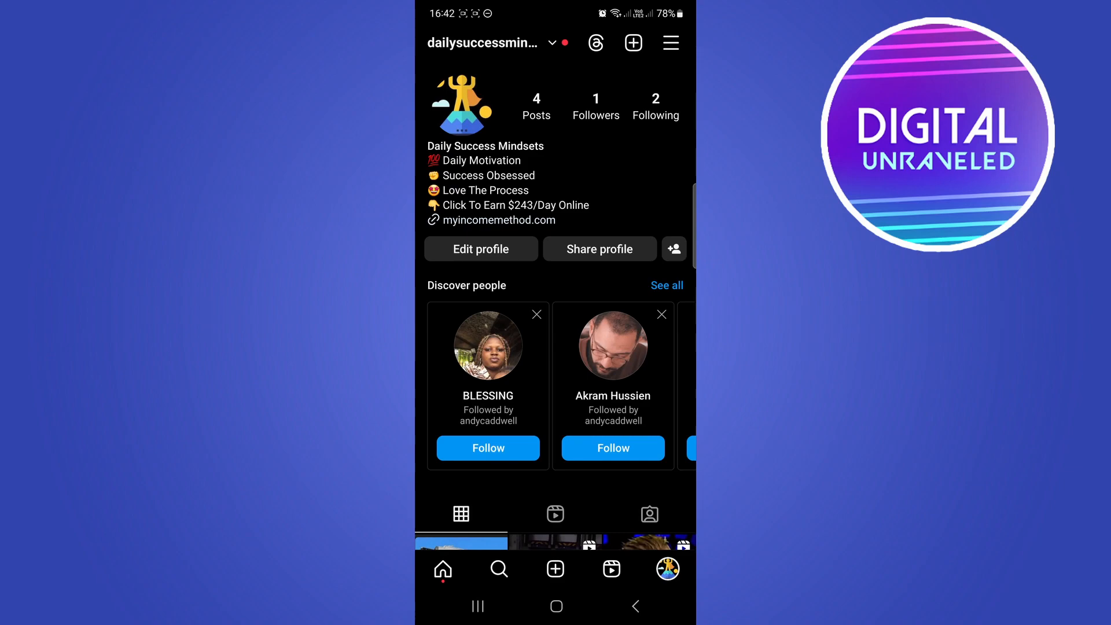
left_click(556, 605)
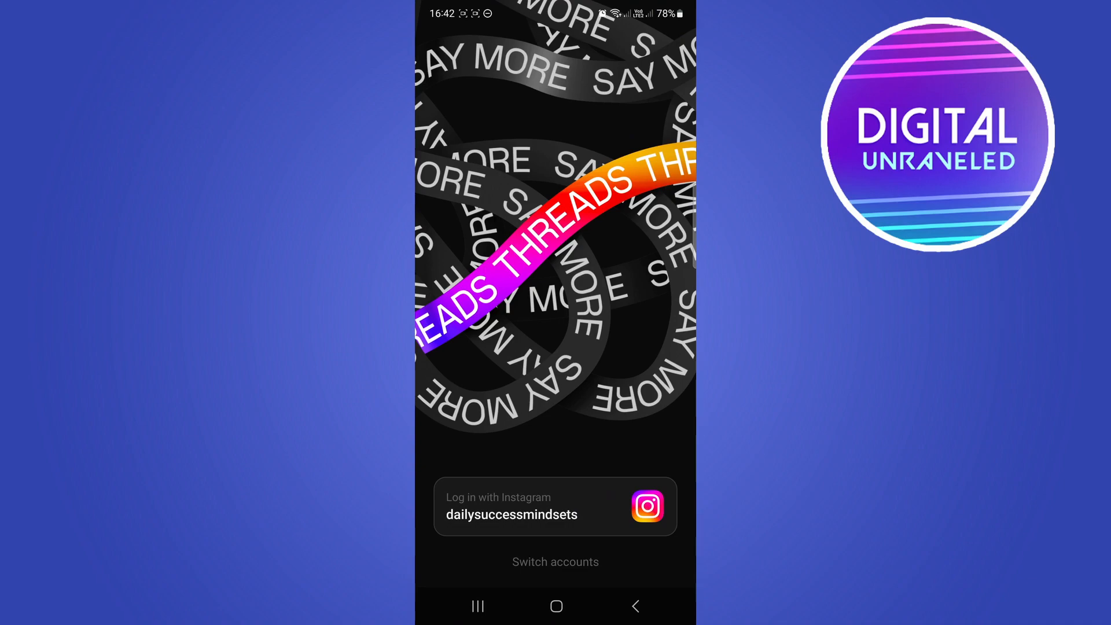
- Log in to Threads with the linked Instagram account and reach the home feed
left_click(554, 506)
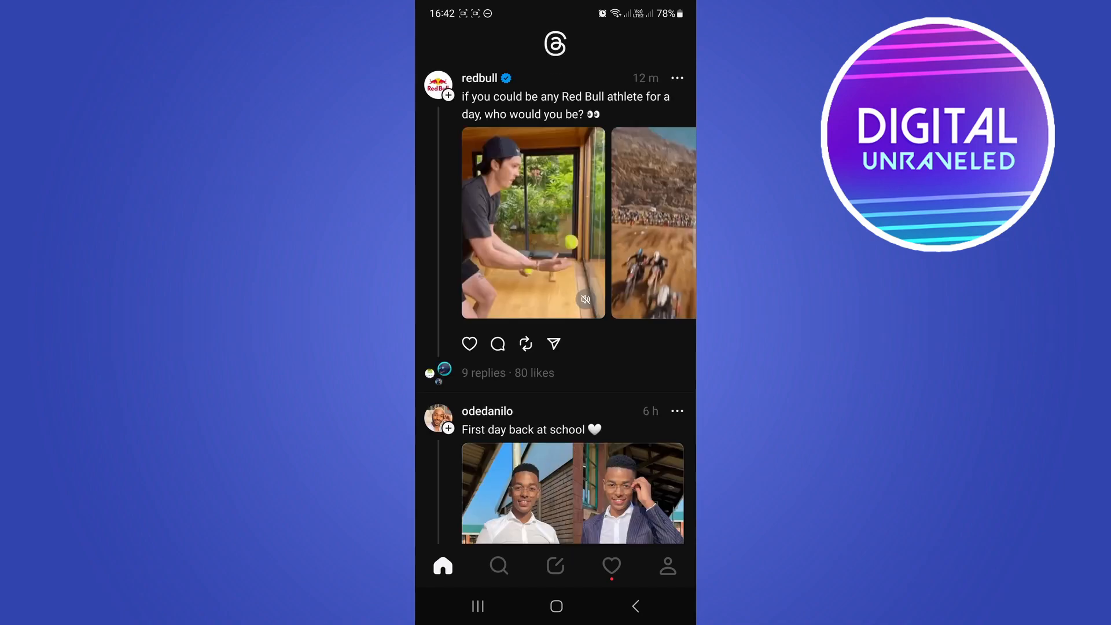
- View your own Threads profile with the Instagram bio, then browse the other bottom-bar tabs
left_click(667, 566)
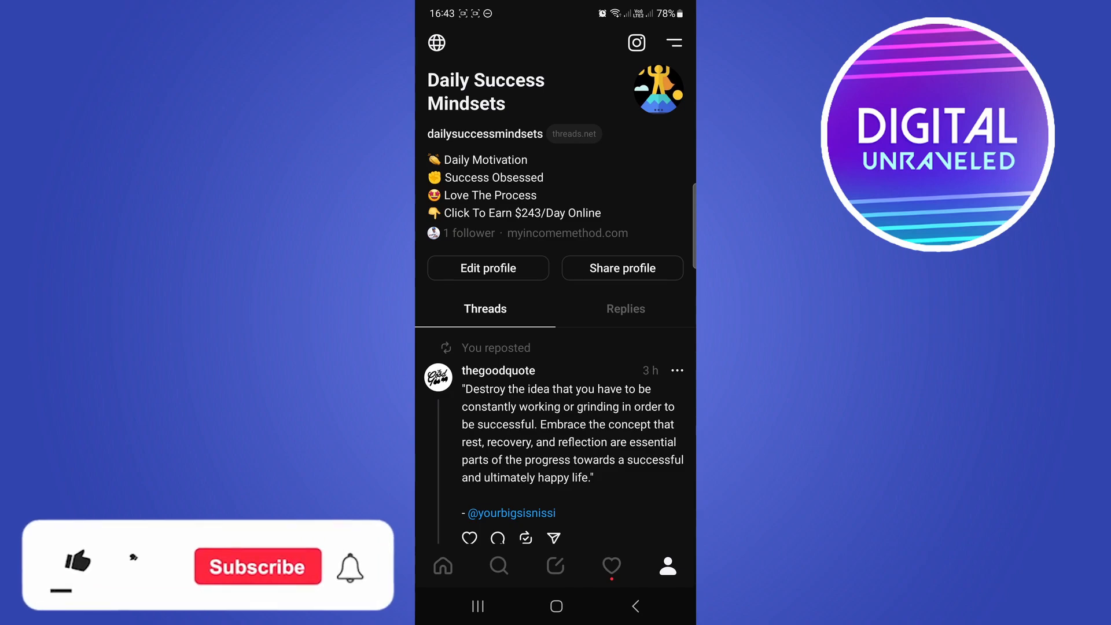
left_click(70, 566)
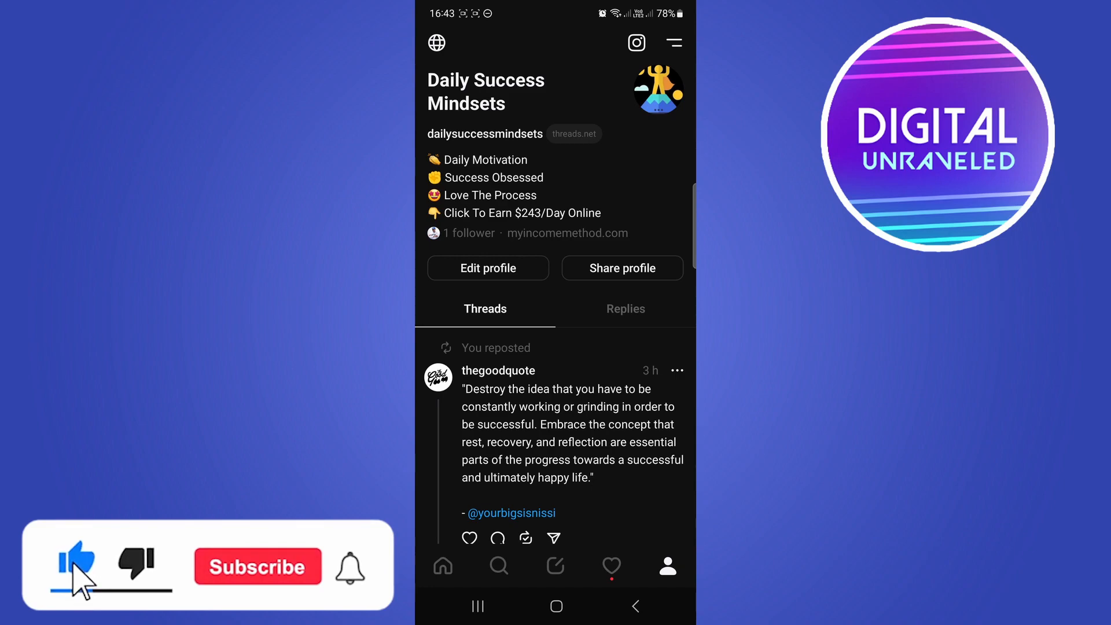
left_click(257, 565)
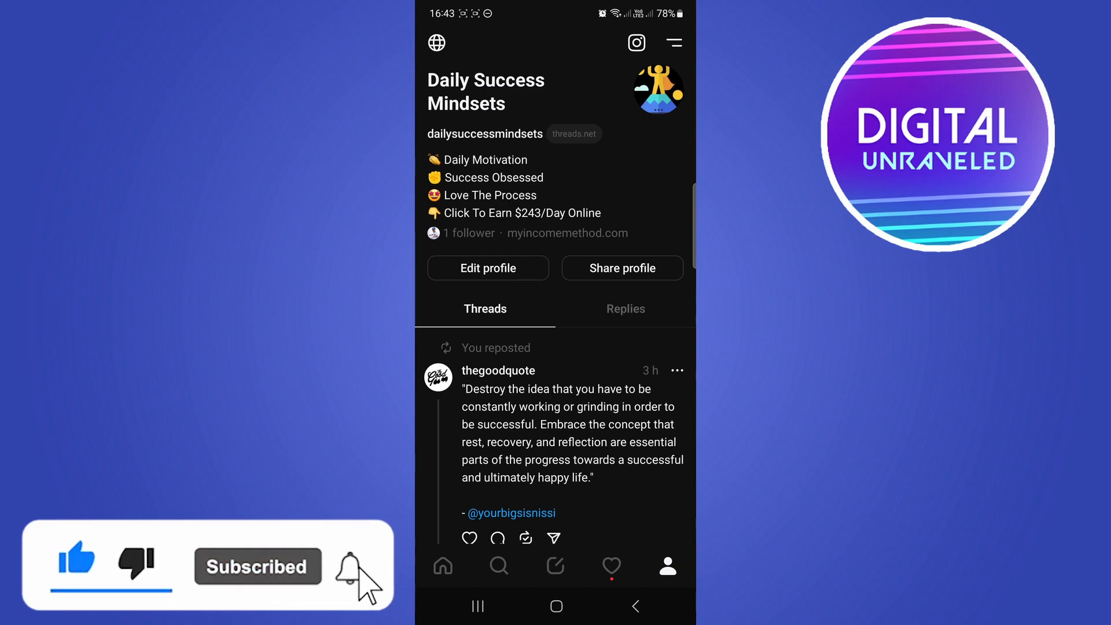
left_click(333, 566)
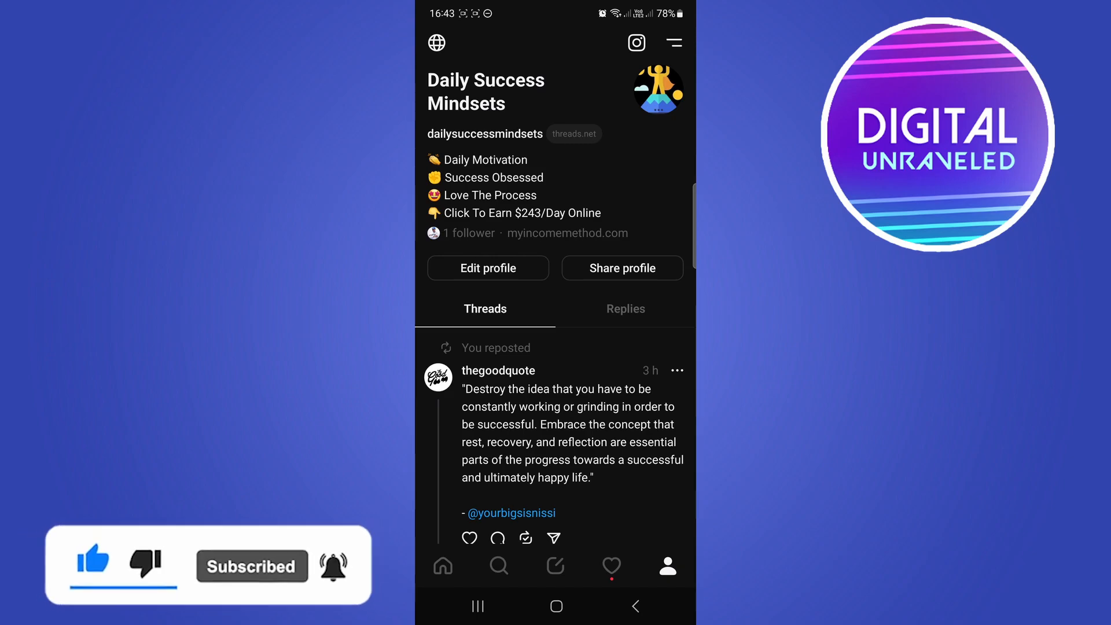